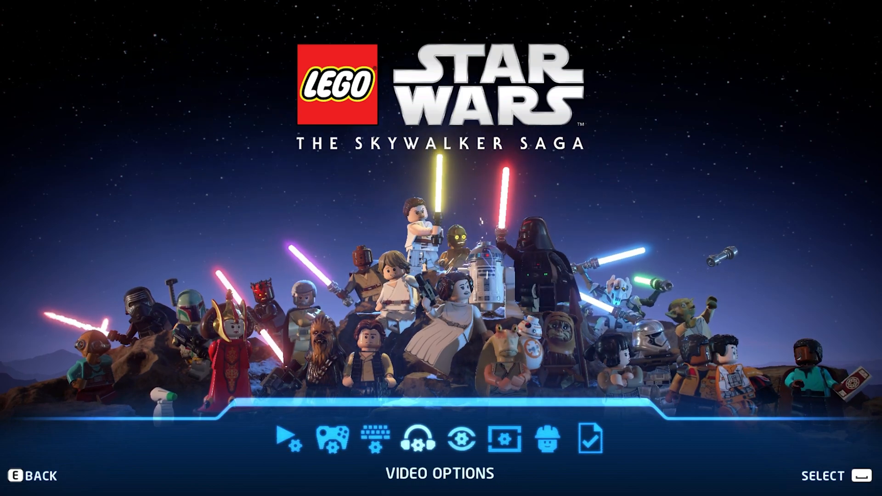
Step: Set the game's resolution to 3440 x 1440, with shadows, occlusion and reflections Low and anti-aliasing Off
click(503, 440)
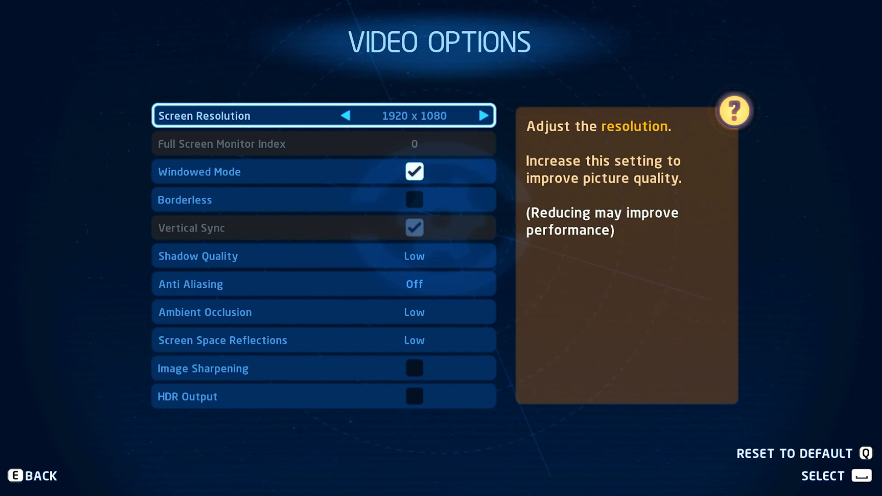
click(486, 115)
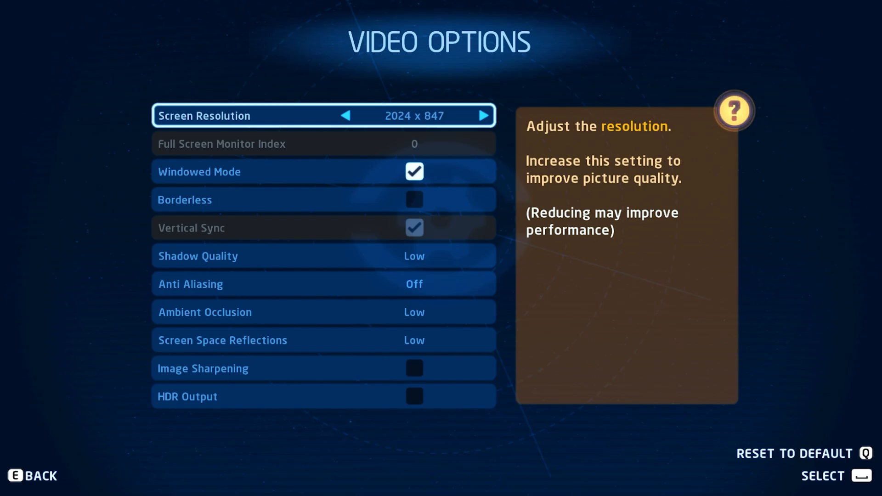
click(484, 116)
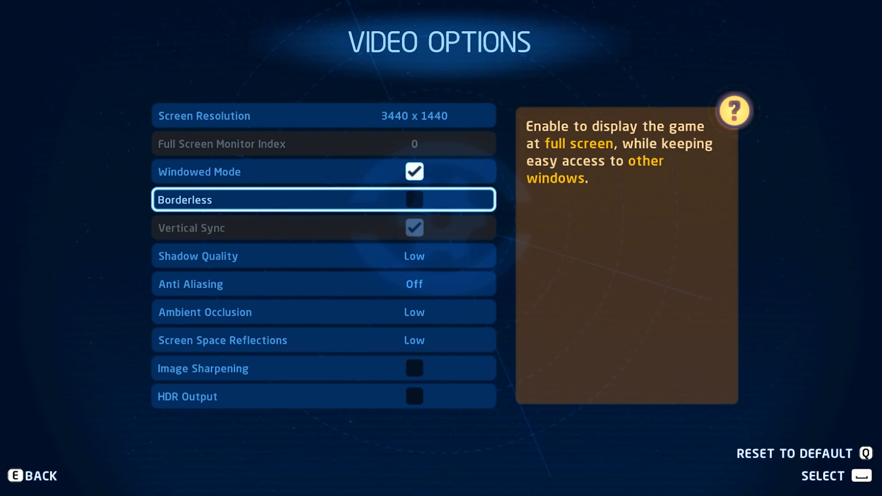
key(up)
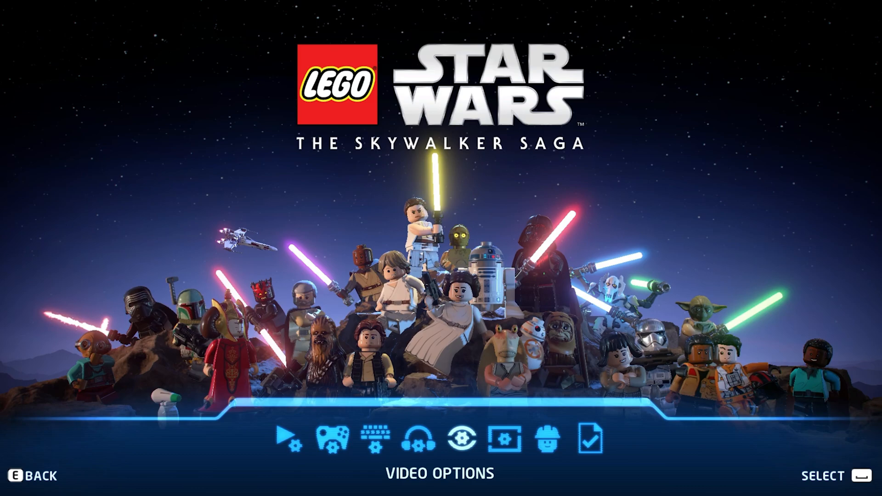
Step: Set the LEGO Star Wars executable to High priority in Task Manager's Details list
text(task)
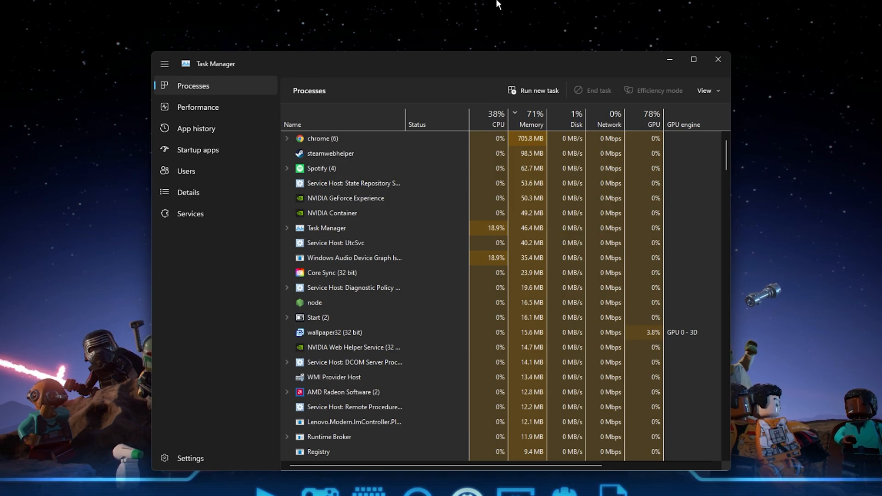
right_click(353, 138)
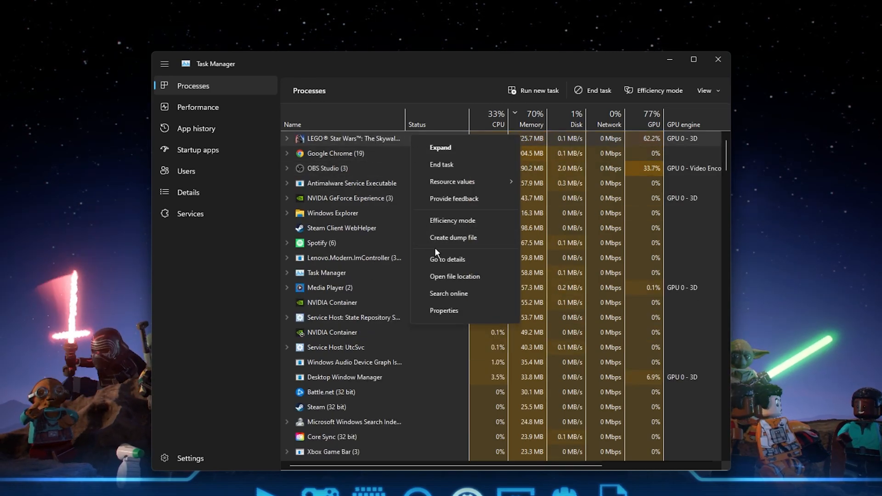
click(447, 259)
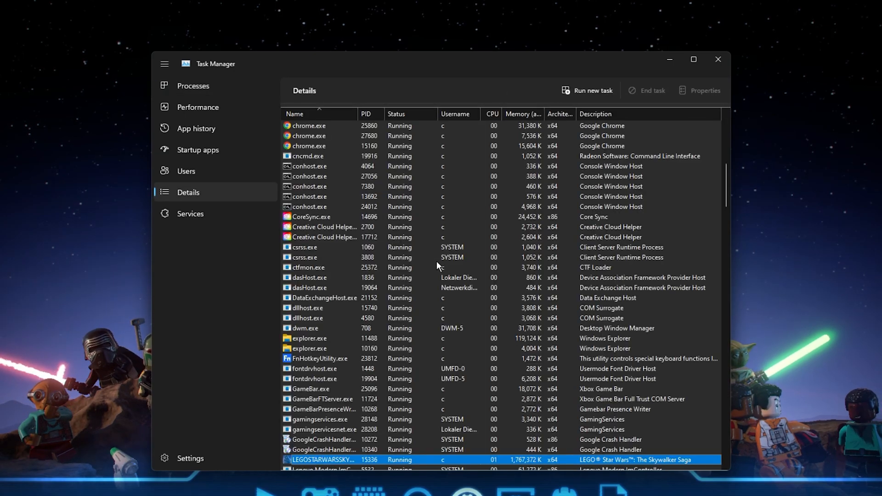
scroll(down, 3)
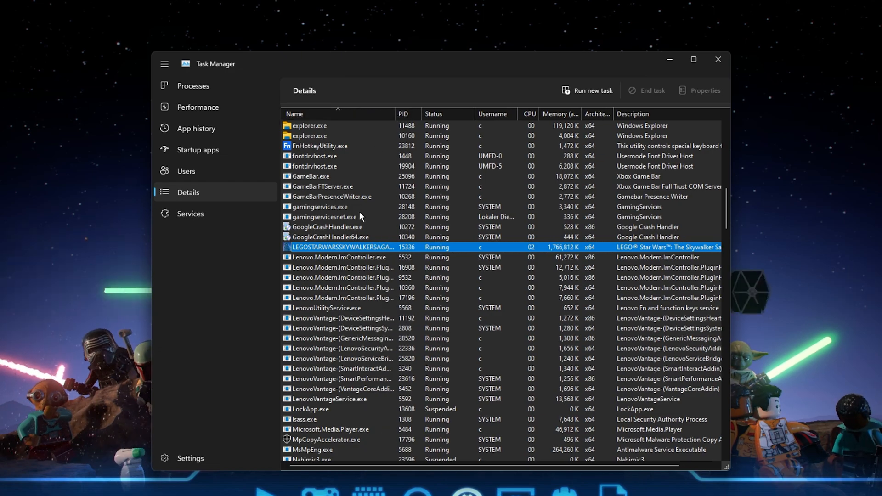
right_click(343, 247)
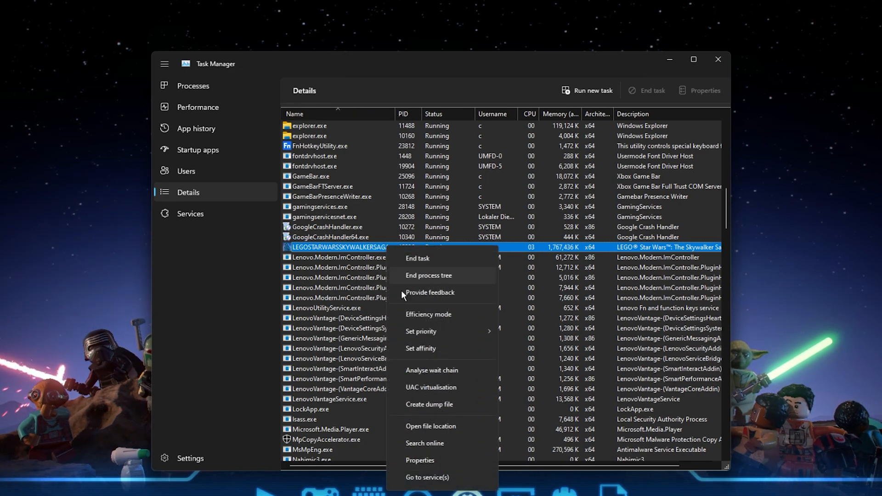
click(421, 331)
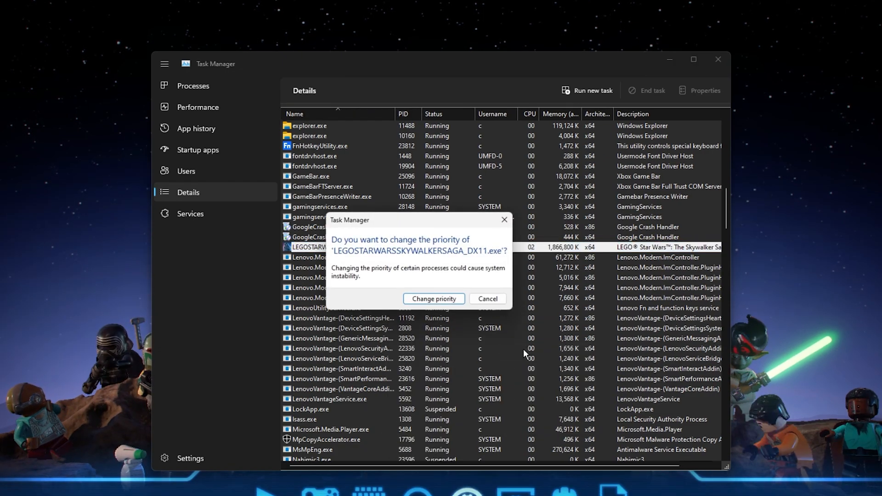
click(433, 299)
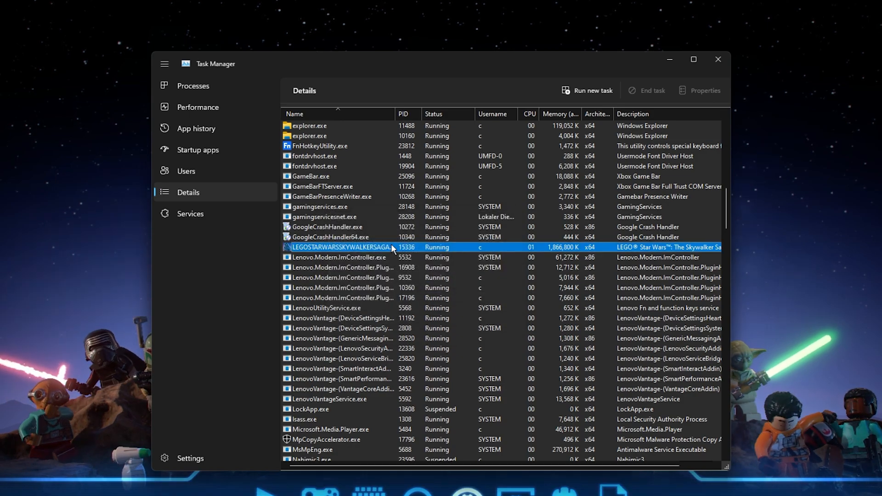
right_click(339, 247)
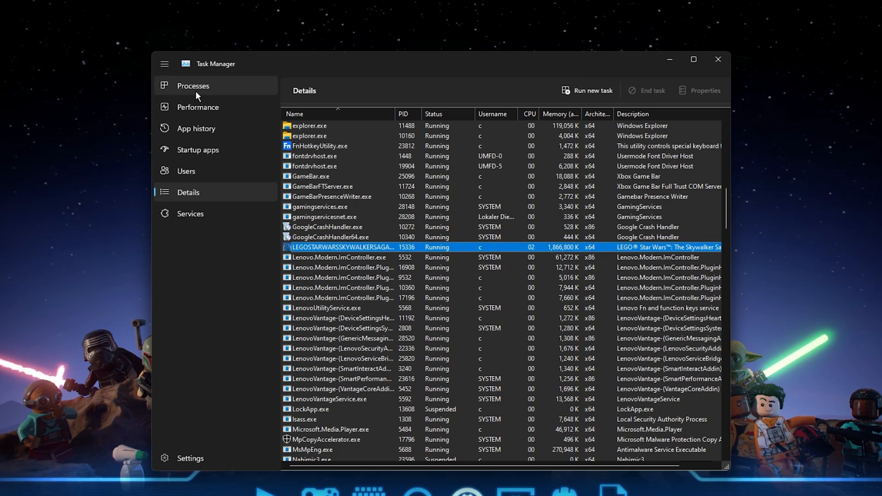
Step: End NVIDIA GeForce Experience from the Processes list and close Task Manager
click(193, 85)
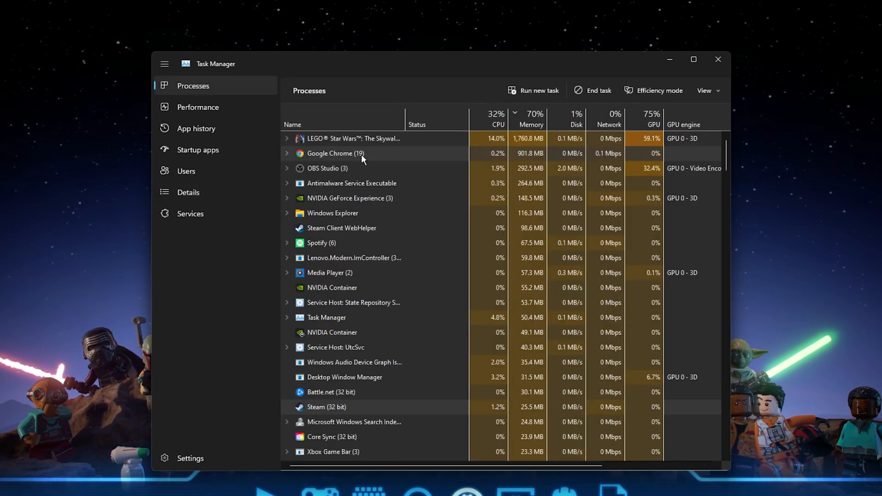
right_click(336, 153)
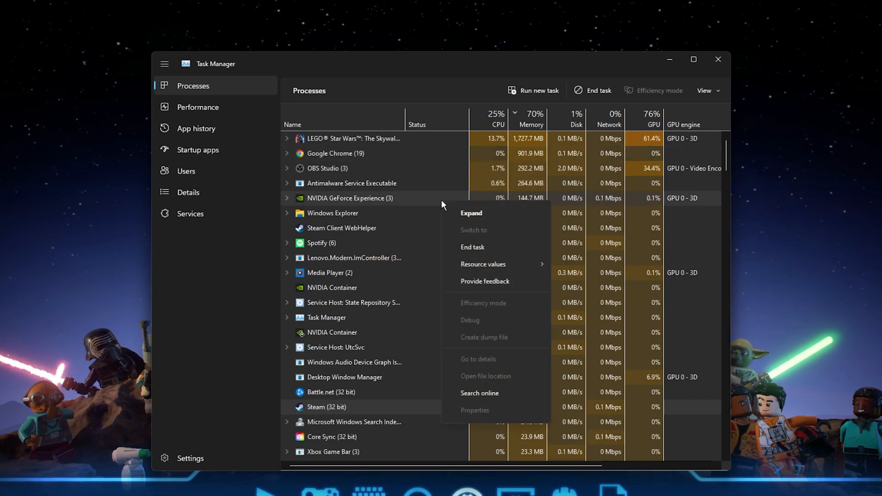
mouse_move(459, 248)
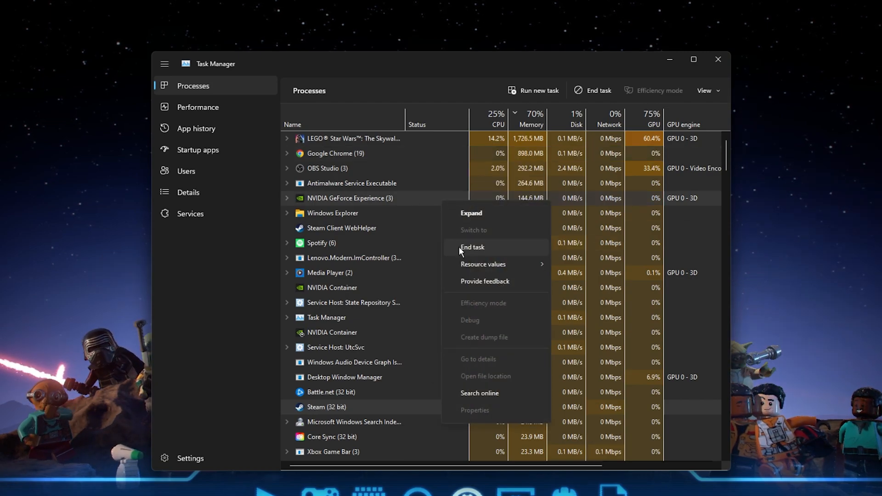
click(415, 204)
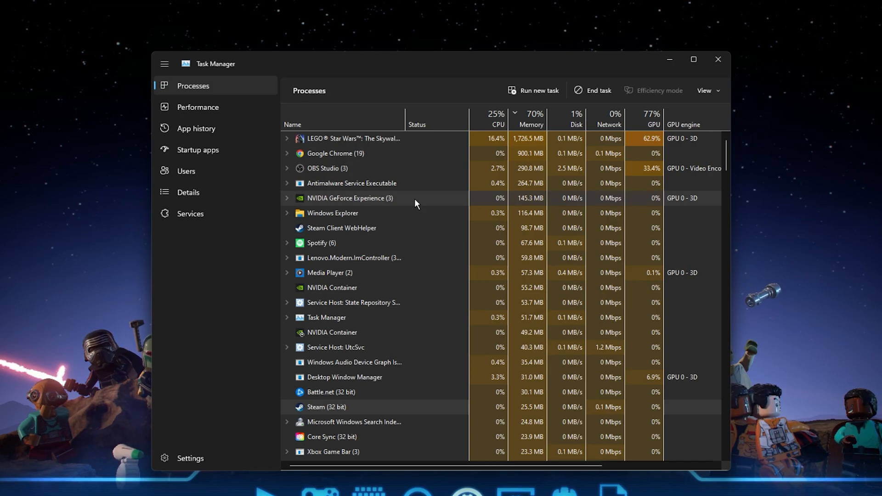
click(197, 150)
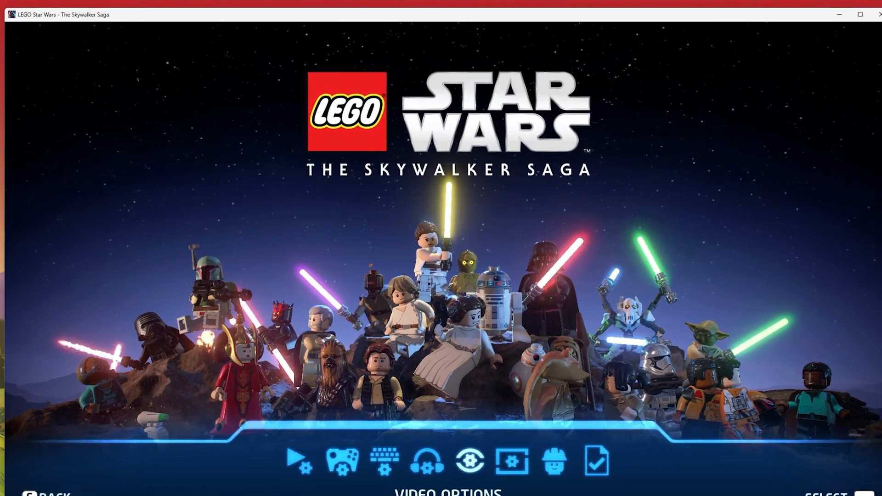
Step: Leave the game for GeForce Experience's Drivers page listing Game Ready Driver 512.15
key(alt+tab)
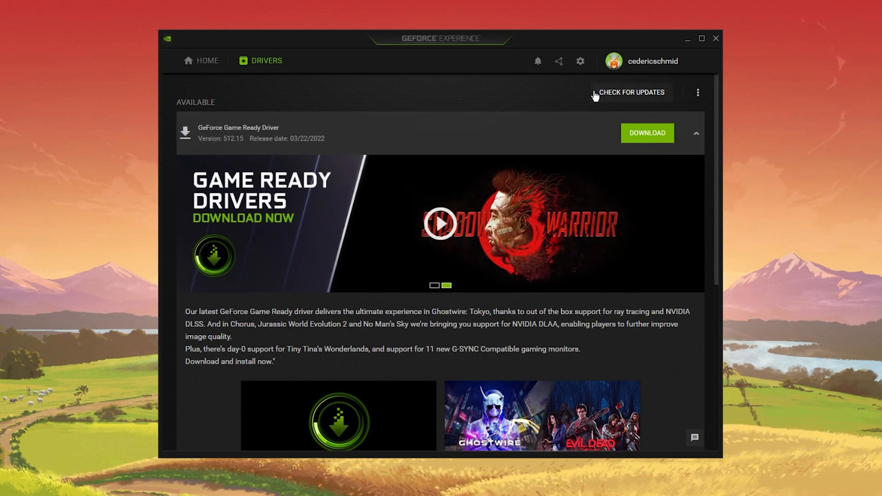
Step: Check for driver updates and enable Image Scaling at 77% render resolution
click(580, 60)
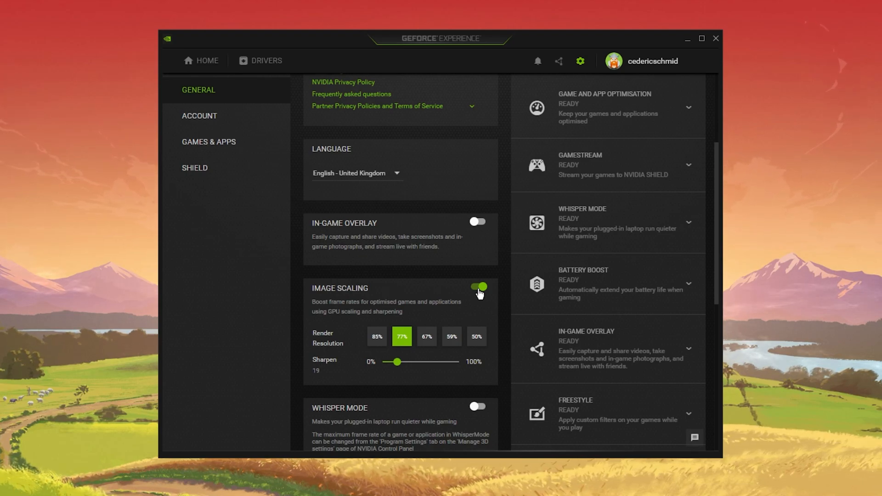
mouse_move(713, 117)
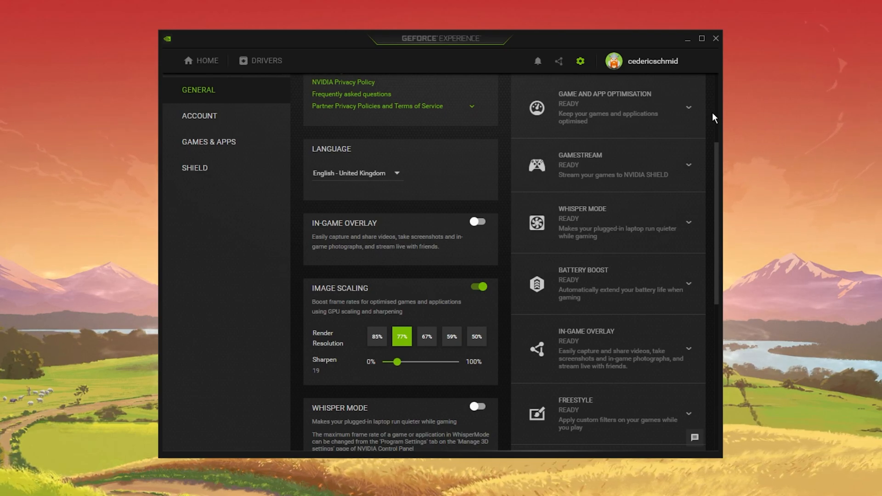
mouse_move(726, 88)
text(settings)
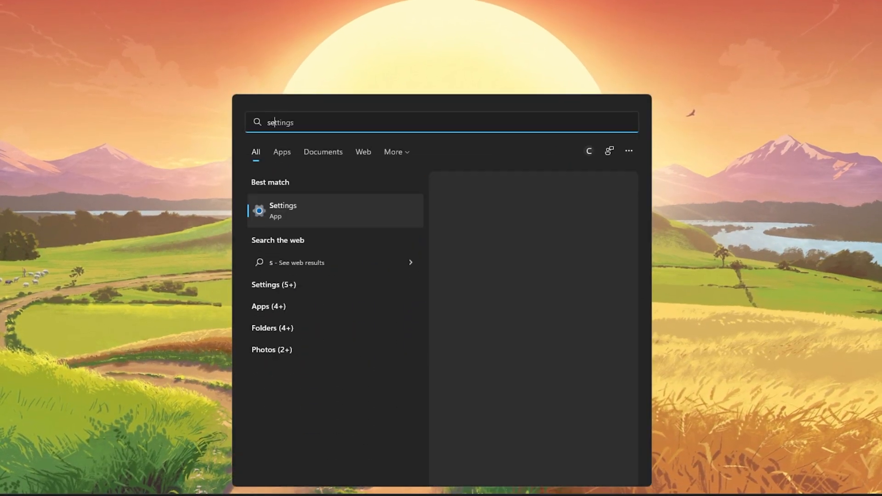
Step: Open Windows Settings and search for the Gaming graphics settings
click(283, 210)
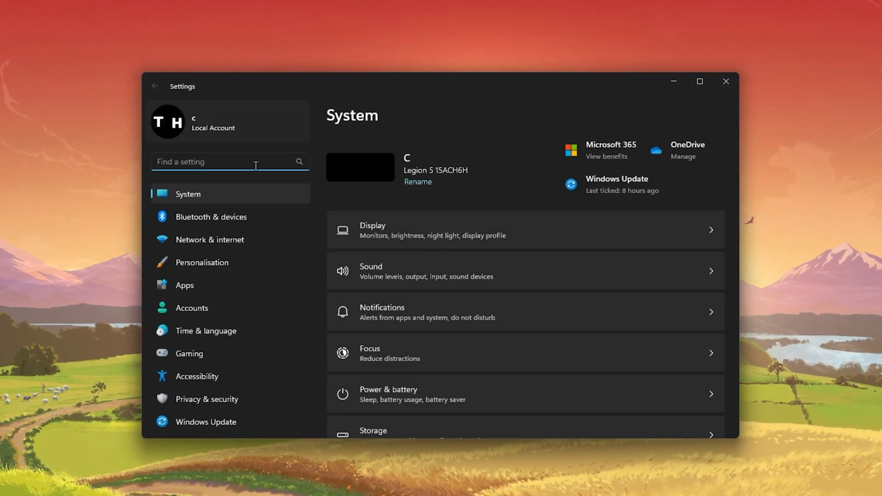
click(189, 353)
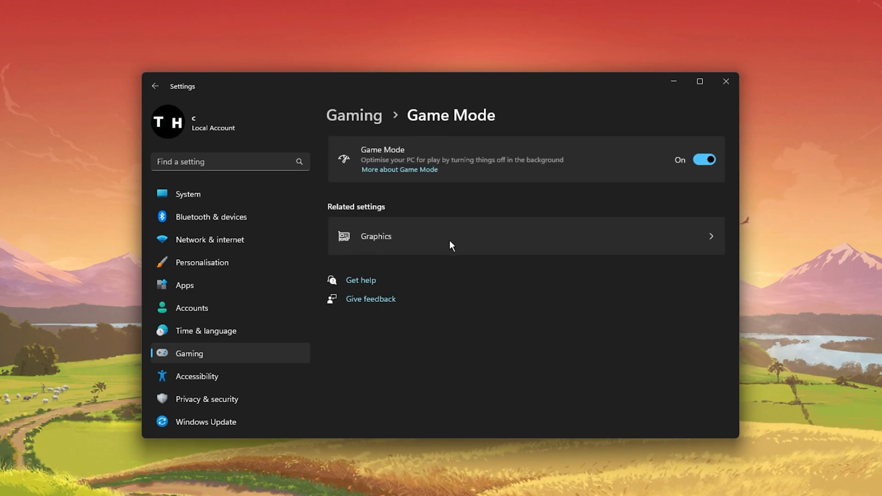
mouse_move(704, 159)
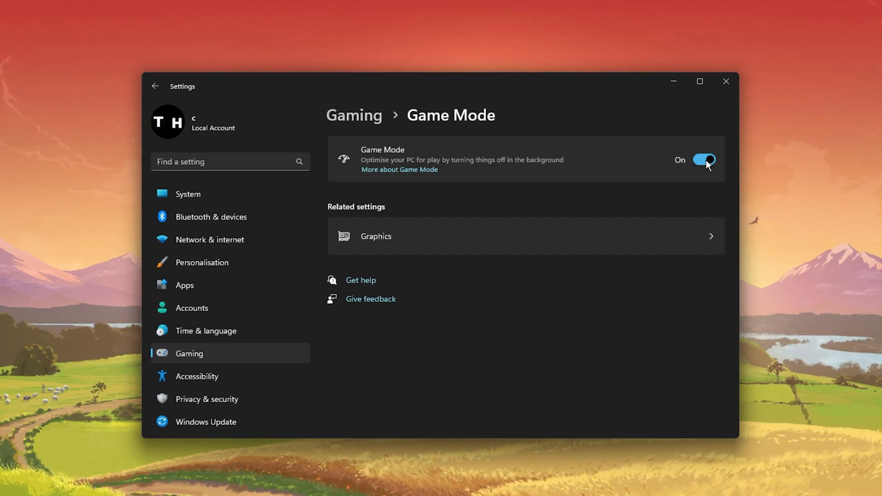
mouse_move(463, 249)
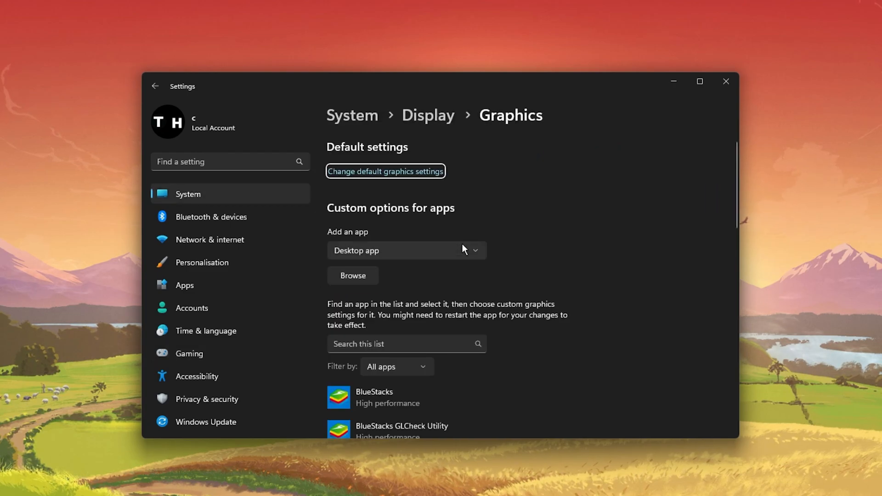
mouse_move(387, 278)
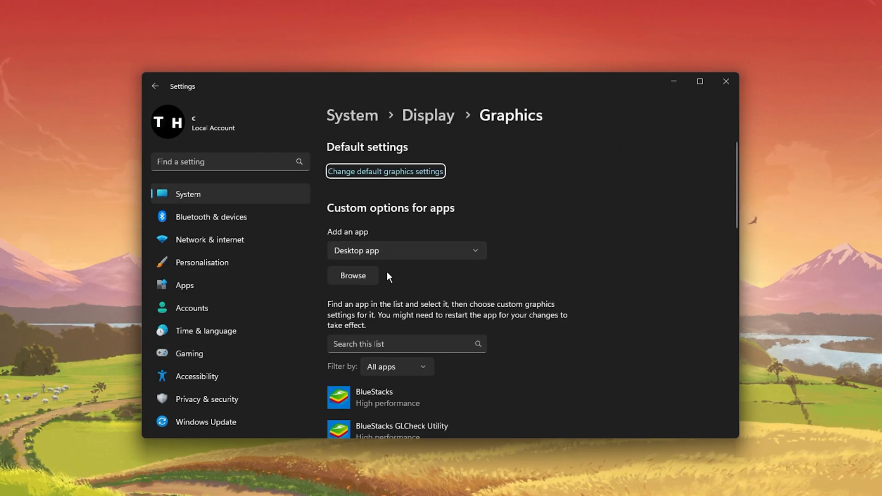
Step: Browse to C: > Program Files (x86) > Steam > common > LEGO Star Wars and add LEGOSTARWARSSKYWALKERSAGA_DX11
click(353, 276)
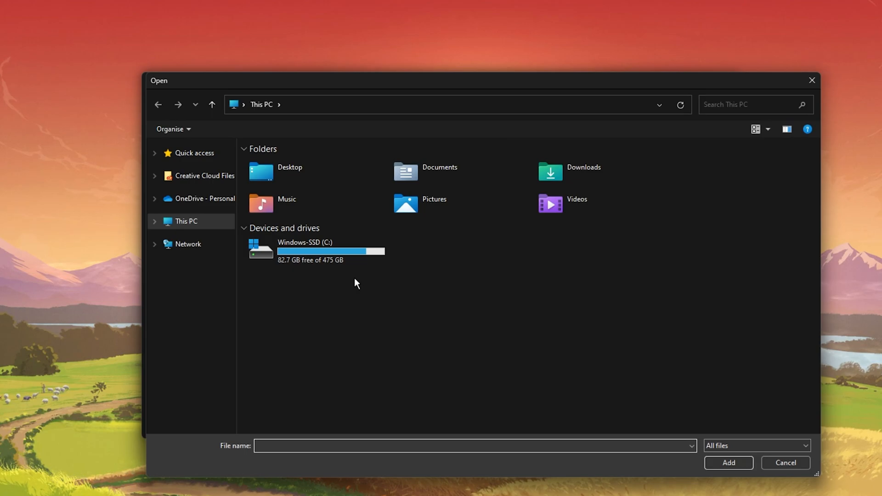
double_click(304, 250)
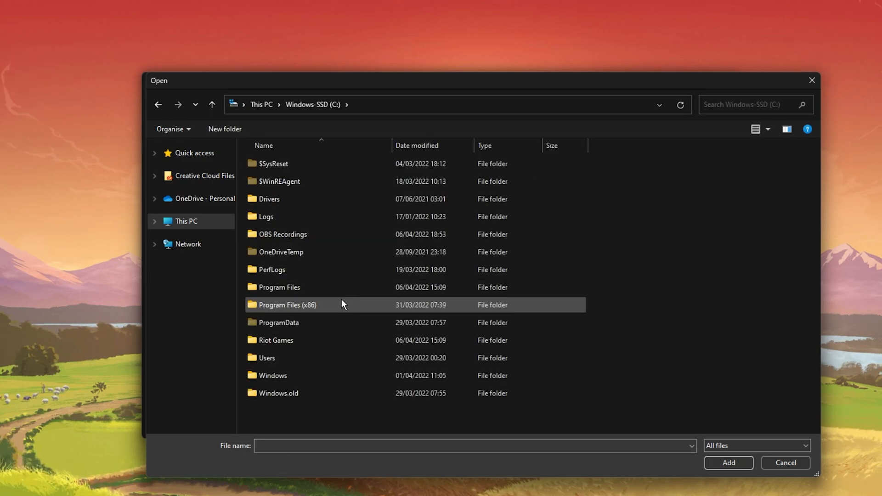
mouse_move(343, 304)
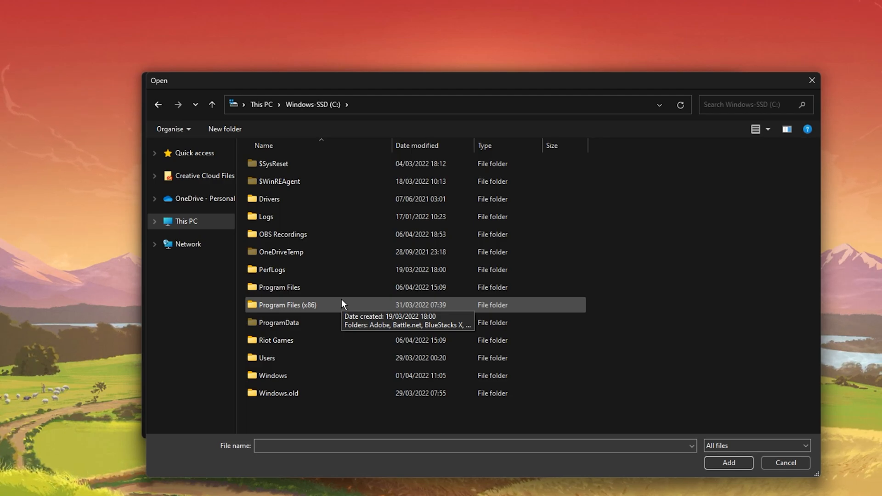
mouse_move(339, 308)
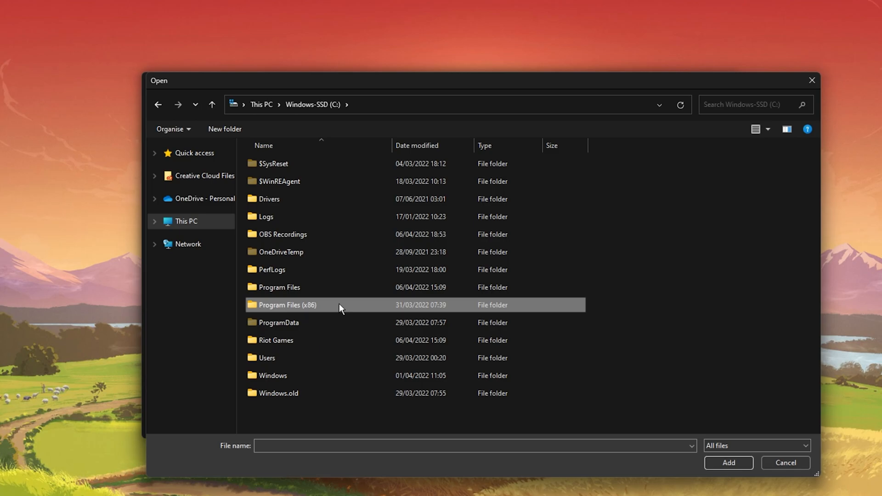
double_click(287, 304)
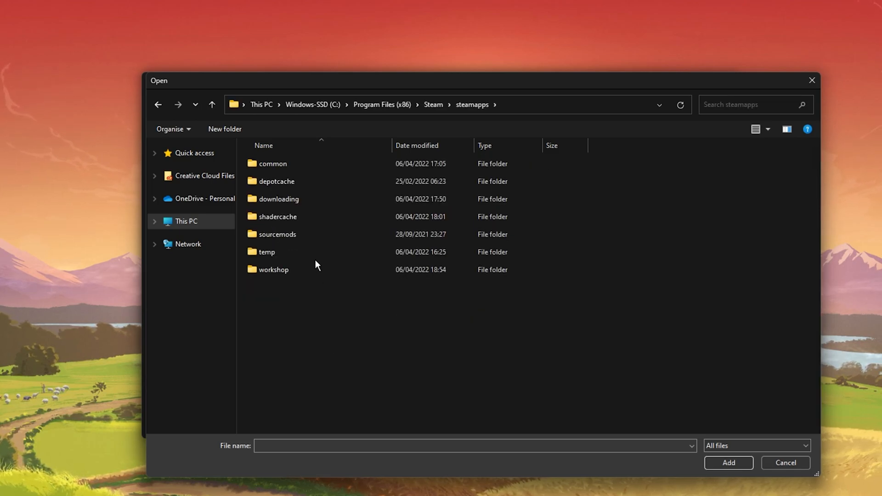
double_click(272, 163)
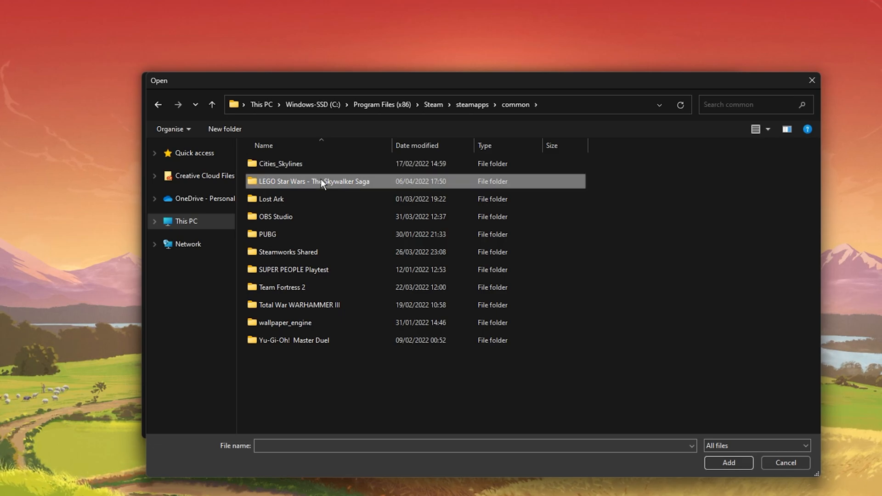
double_click(314, 180)
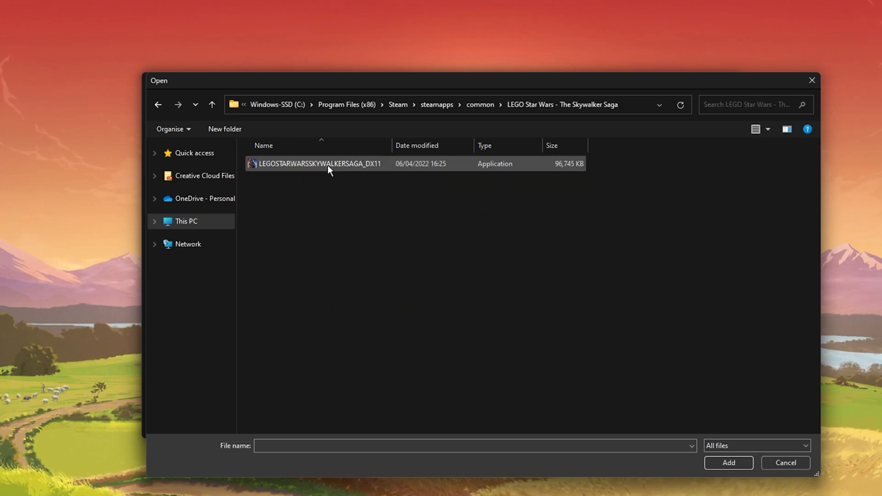
click(727, 463)
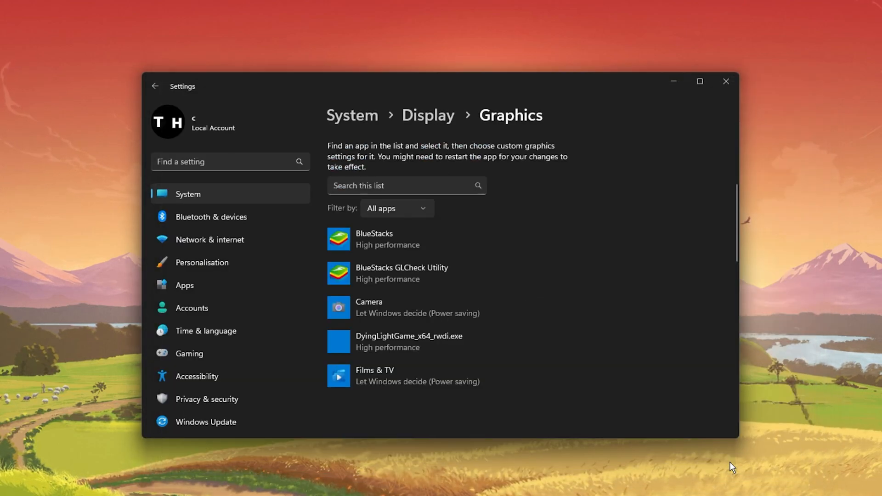
Step: Save High performance NVIDIA graphics for LEGO Star Wars, then go to Windows Update
scroll(down, 3)
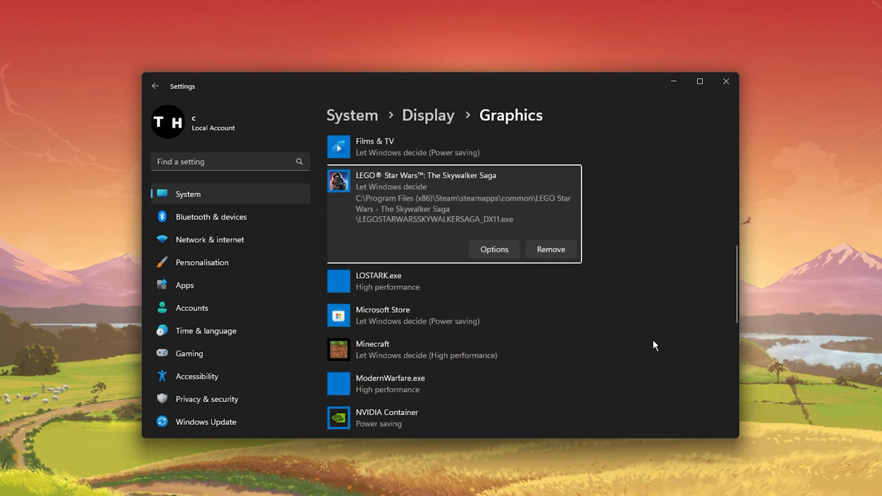
mouse_move(410, 179)
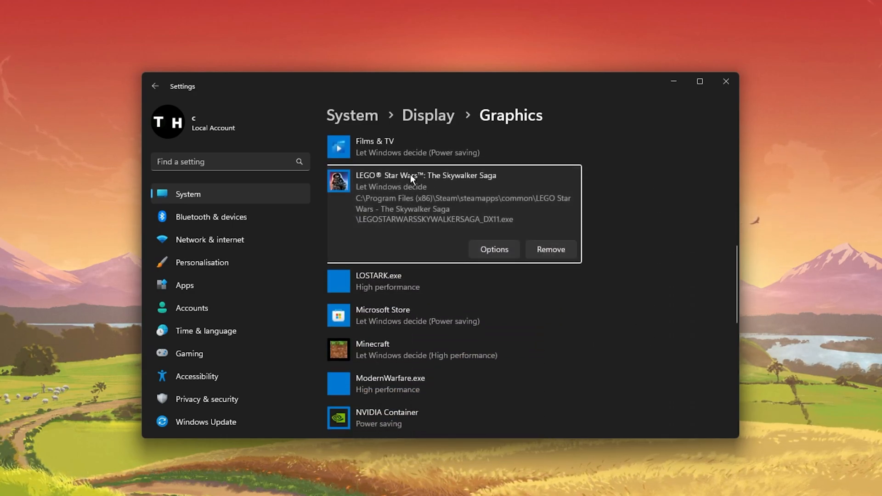
mouse_move(481, 256)
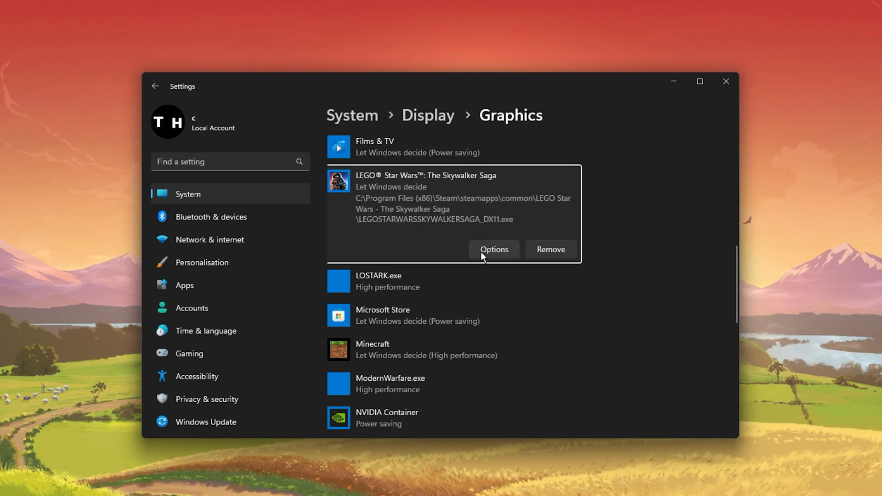
click(494, 248)
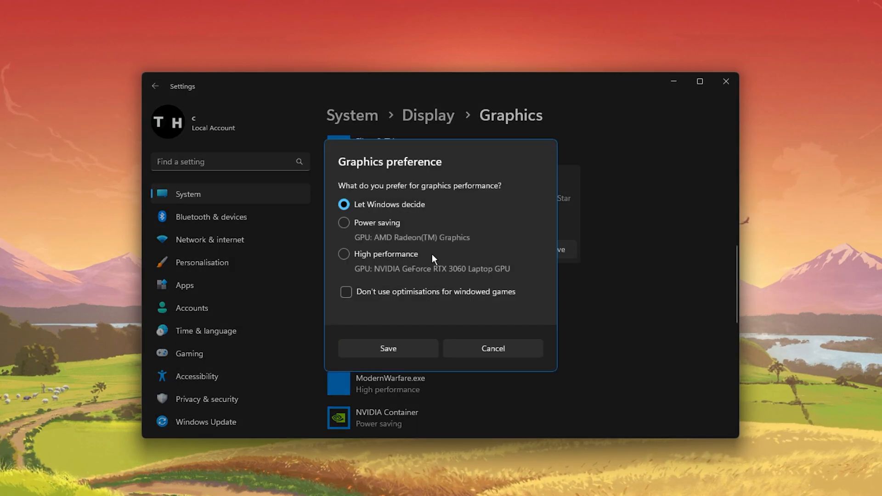
click(344, 254)
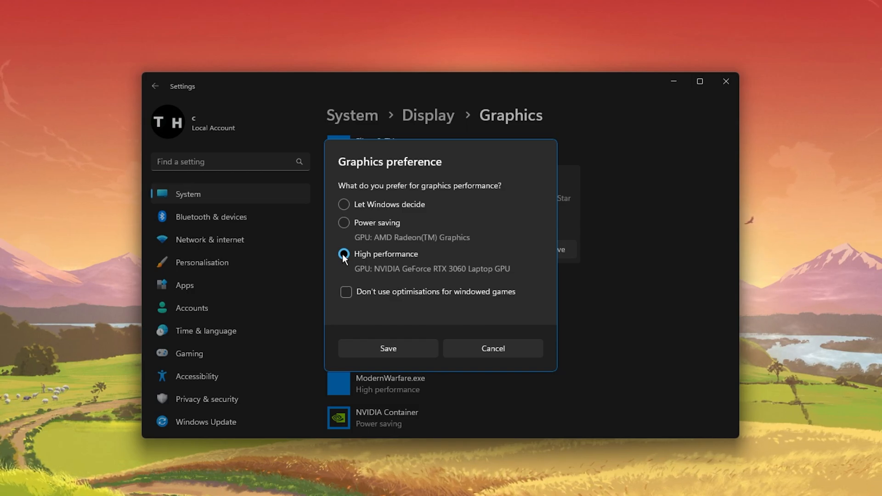
click(388, 348)
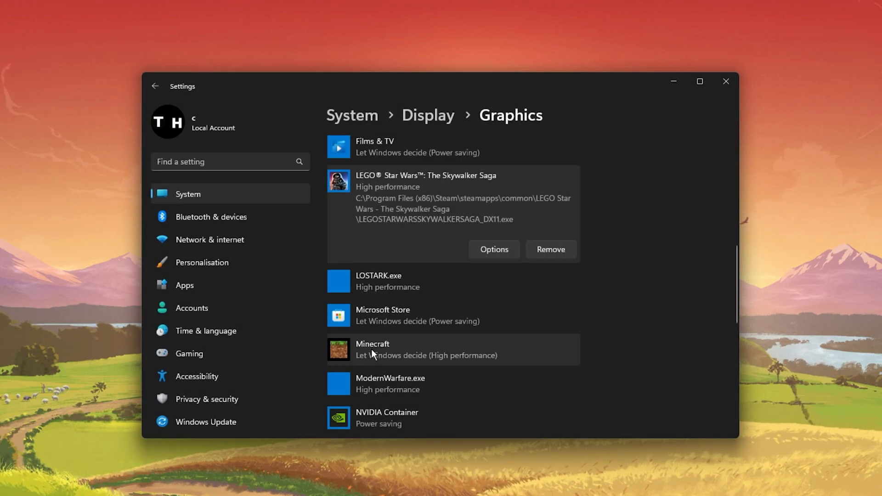
mouse_move(623, 280)
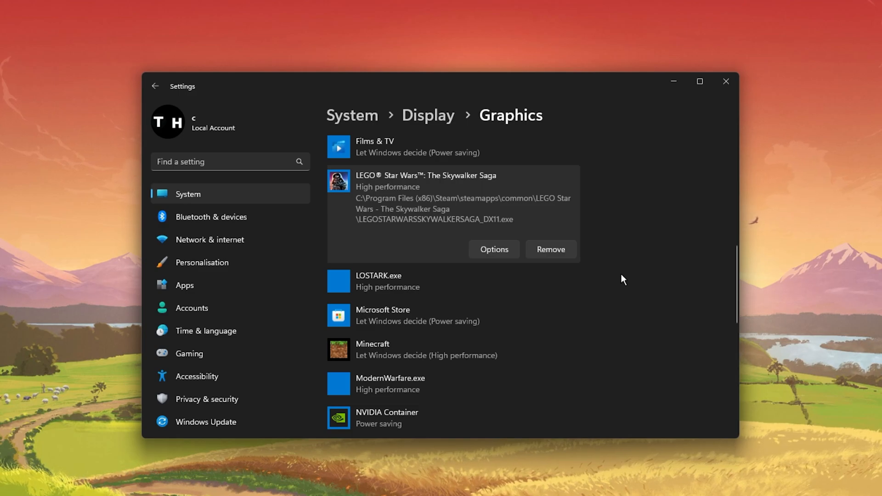
mouse_move(360, 336)
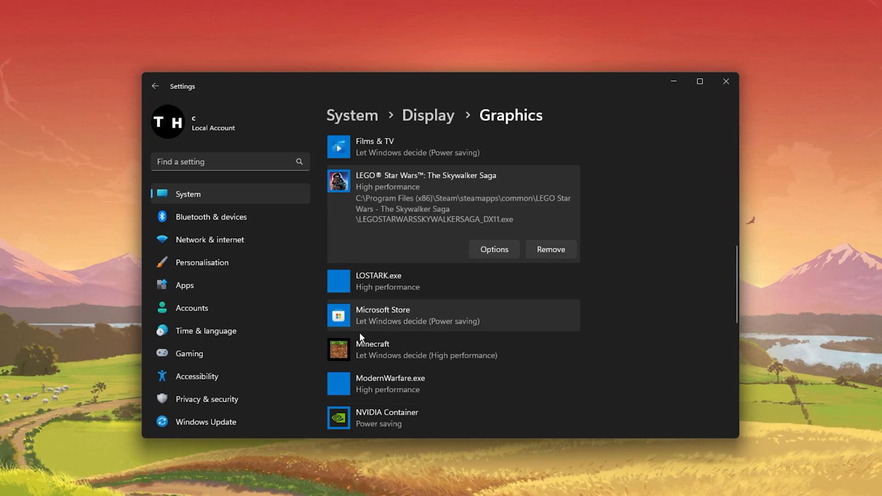
click(206, 422)
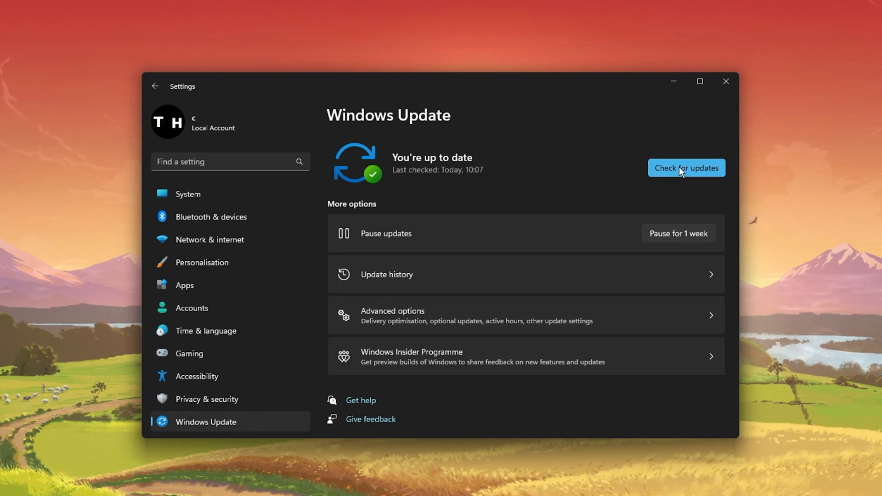
Step: Run Check for updates on the Windows Update page
click(686, 167)
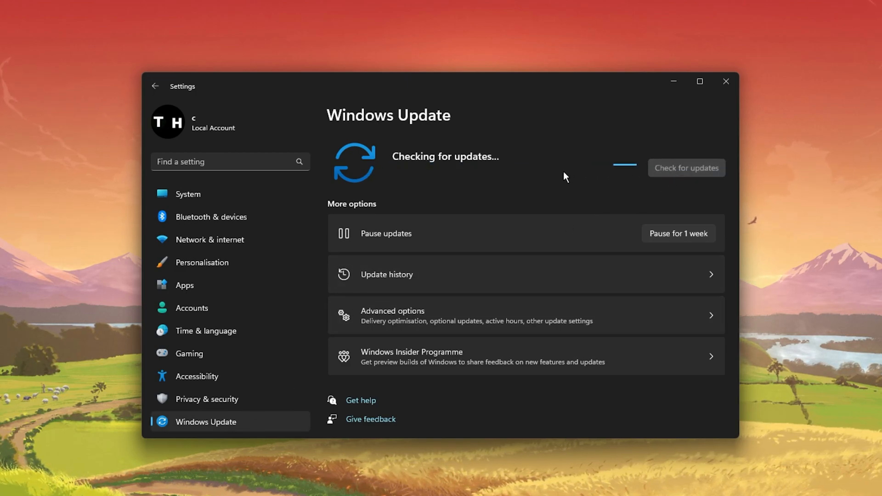